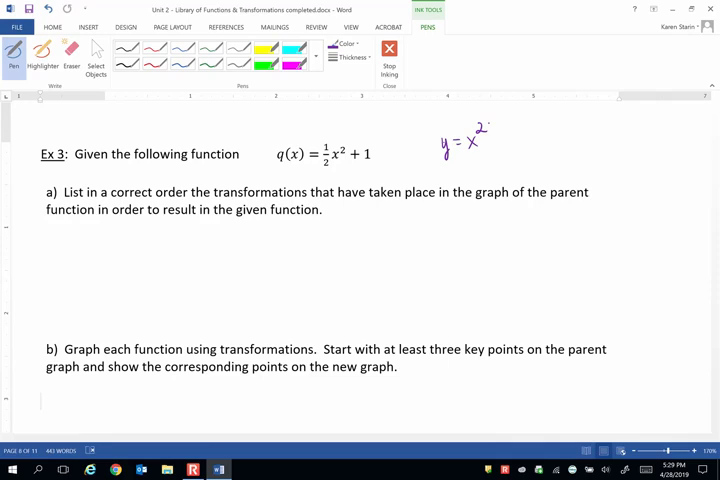
# - Ink '1. Vertical compression by a factor of ½' as the first transformation under part a
pyautogui.moveTo(168, 232); pyautogui.dragTo(177, 243)
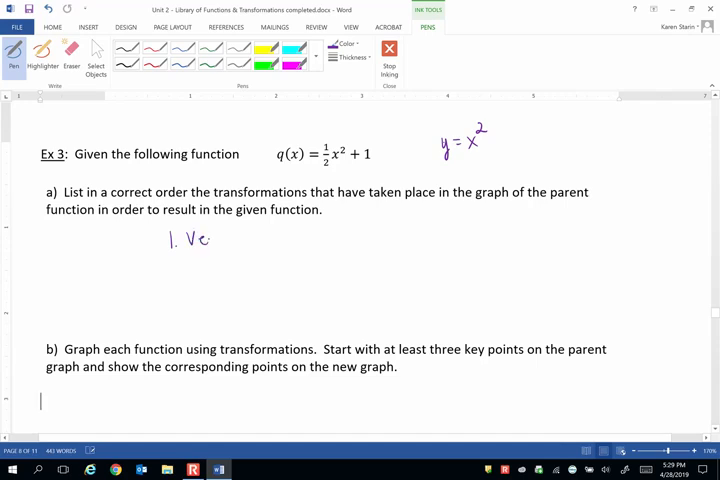
pyautogui.moveTo(195, 238); pyautogui.dragTo(250, 238)
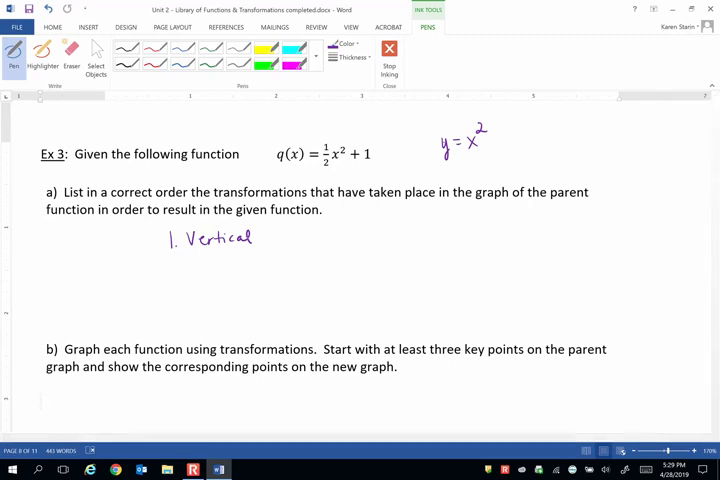
pyautogui.moveTo(258, 235); pyautogui.dragTo(290, 235)
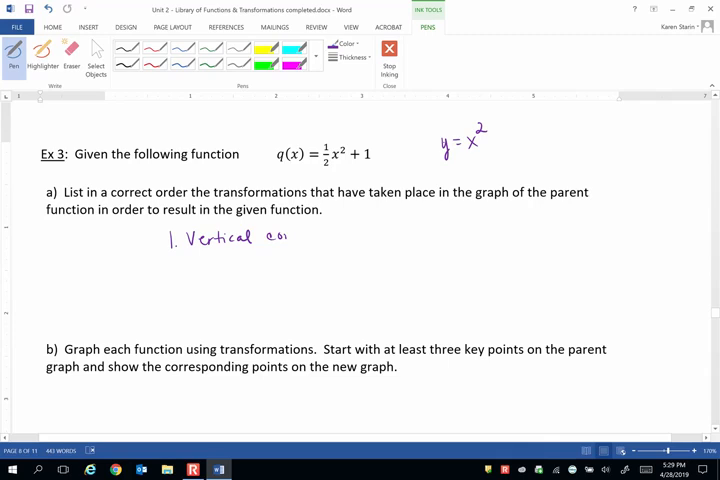
pyautogui.write('compression by a factor of ½')
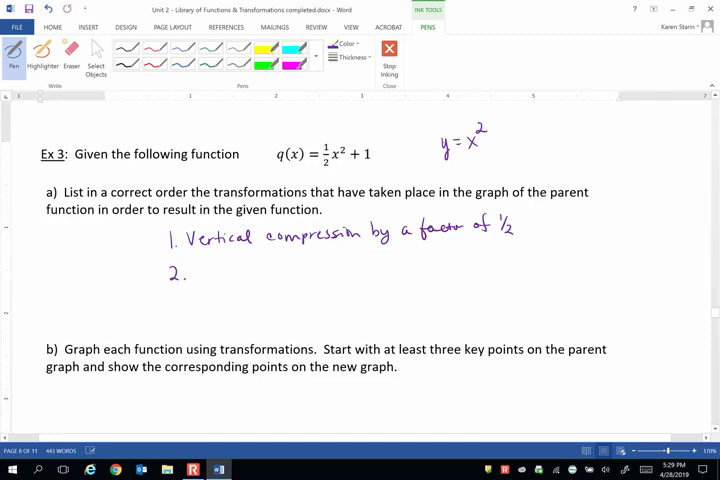
# - Ink '2. Vertical shift' as the second transformation step
pyautogui.moveTo(192, 270); pyautogui.dragTo(200, 280)
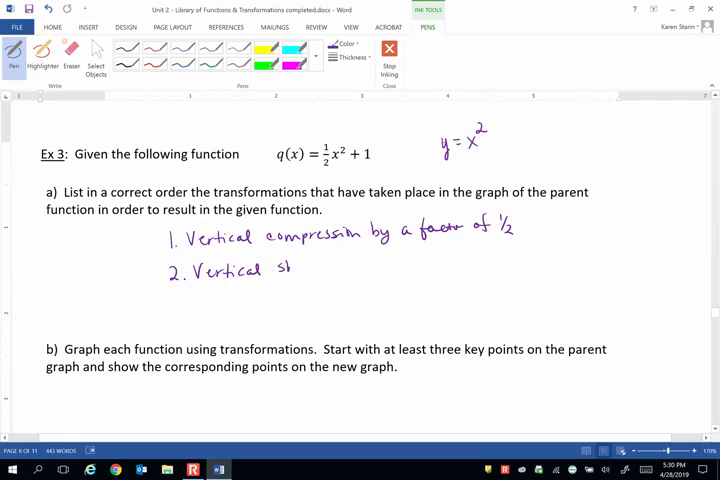
pyautogui.moveTo(285, 273); pyautogui.dragTo(340, 273)
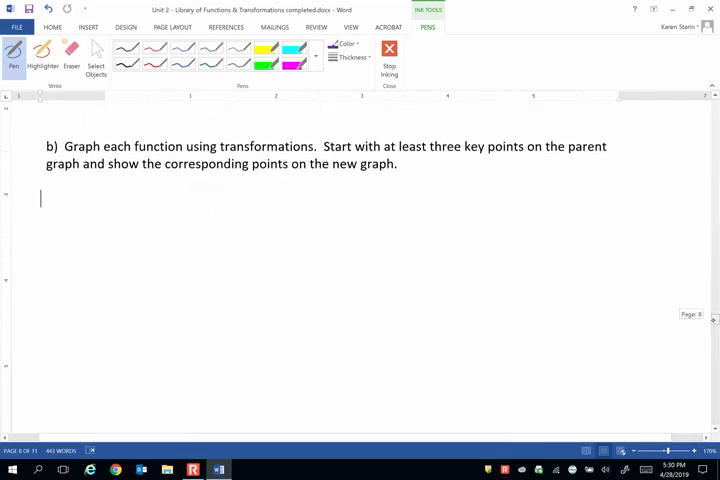
# - Ink 'y = x²' and the note 'multiply y-values by ½, then add 1' under part b
pyautogui.moveTo(88, 198); pyautogui.dragTo(102, 210)
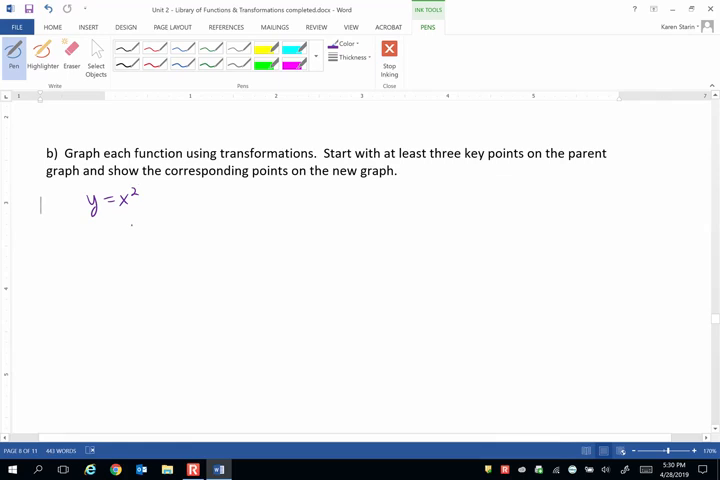
pyautogui.moveTo(130, 225); pyautogui.dragTo(178, 225)
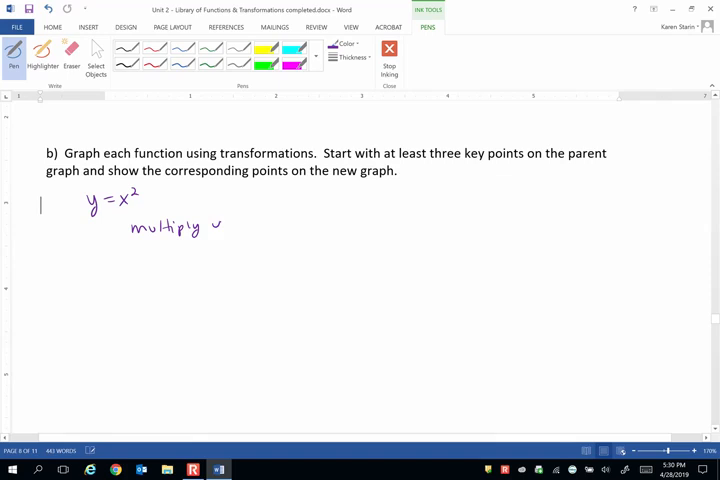
pyautogui.moveTo(205, 223); pyautogui.dragTo(280, 223)
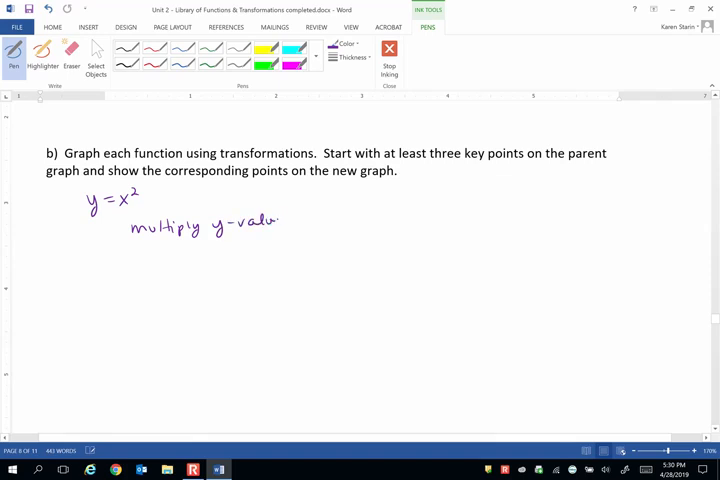
pyautogui.moveTo(285, 220); pyautogui.dragTo(325, 215)
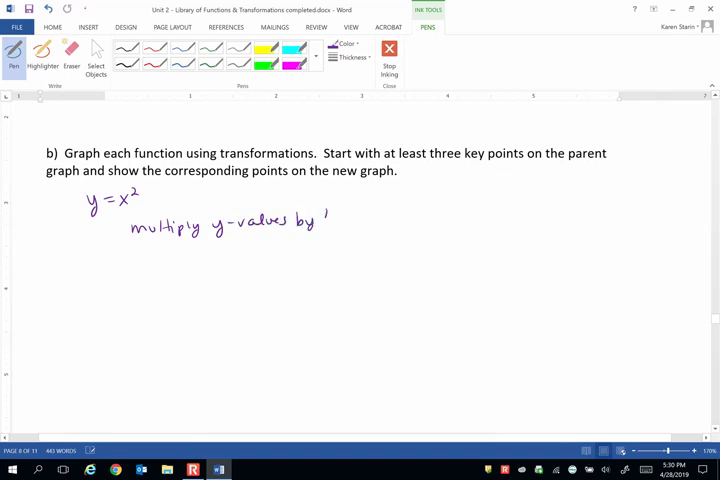
pyautogui.moveTo(315, 218); pyautogui.dragTo(370, 218)
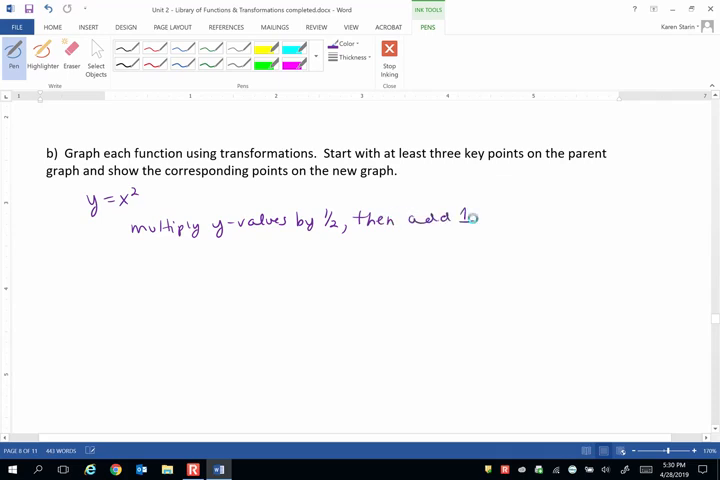
pyautogui.scroll(-3)
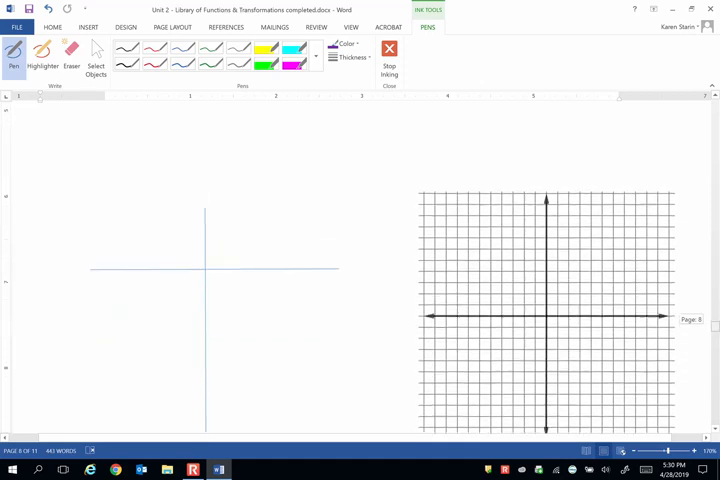
# - Sketch a U-shaped parabola and label the table columns x² and ½x²+1
pyautogui.moveTo(133, 256); pyautogui.dragTo(145, 272)
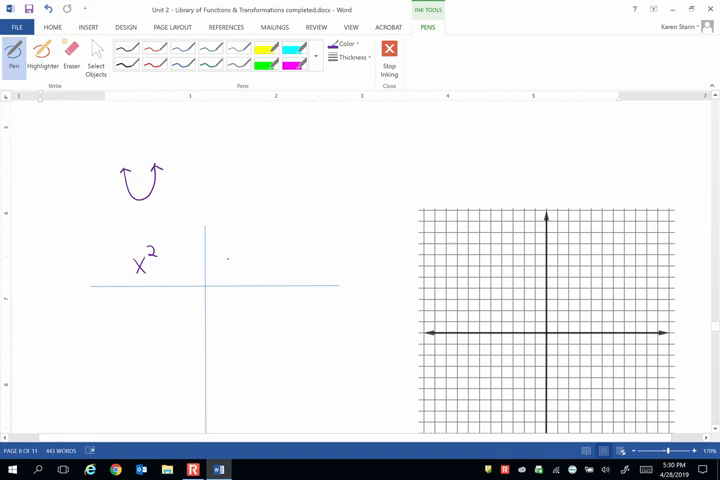
pyautogui.moveTo(225, 260); pyautogui.dragTo(245, 270)
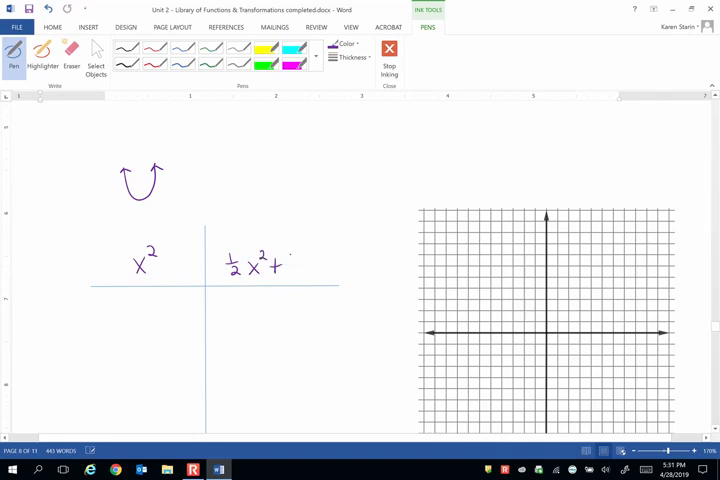
pyautogui.moveTo(290, 260); pyautogui.dragTo(292, 275)
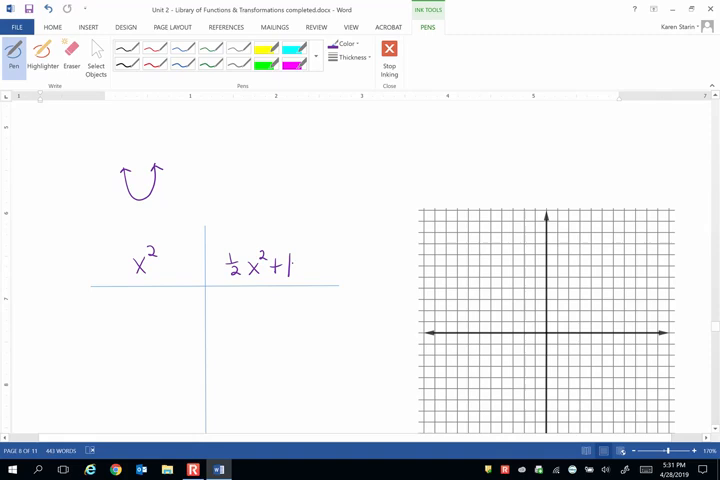
# - Write parent points (−1,1), (0,0), (1,1) and transformed y-values 3/2, 1, 3/2 in the table
pyautogui.moveTo(112, 310); pyautogui.dragTo(135, 310)
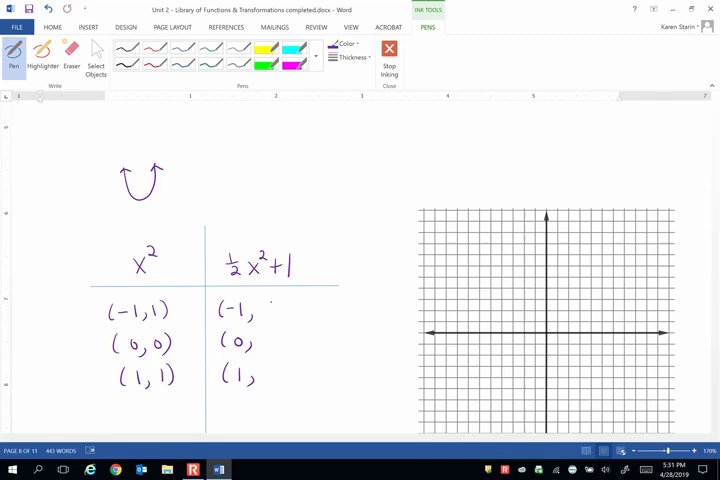
pyautogui.moveTo(258, 309); pyautogui.dragTo(278, 312)
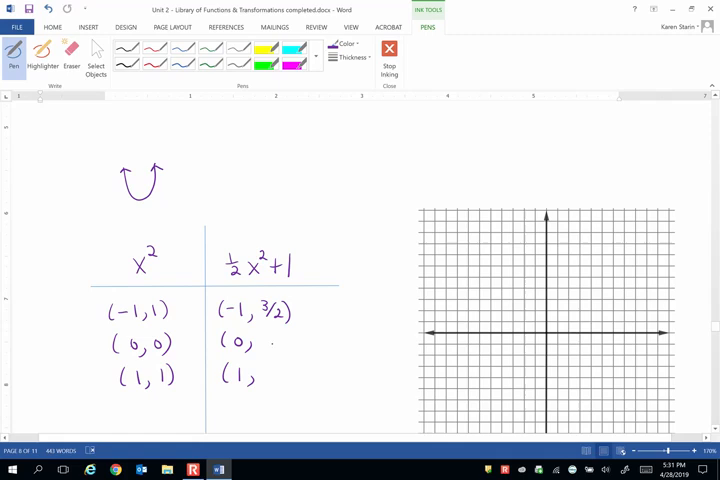
pyautogui.write('1)')
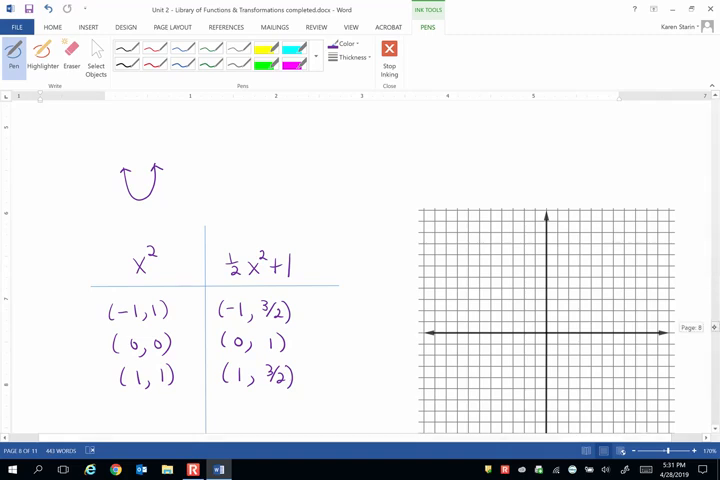
# - Mark (−1,3/2), (0,1), (1,3/2) on the grid and start the parabola's left curve
pyautogui.scroll(-3)
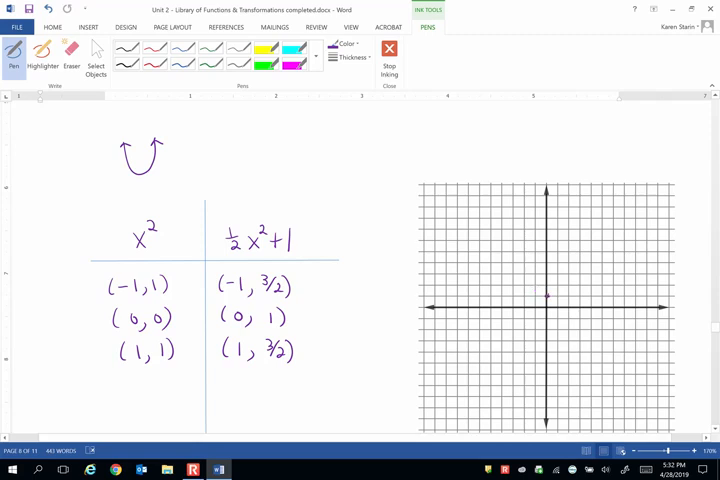
pyautogui.click(534, 288)
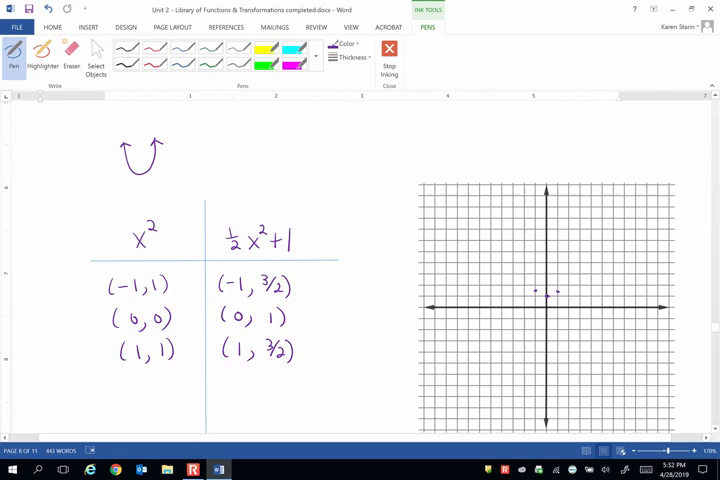
pyautogui.moveTo(510, 293); pyautogui.dragTo(530, 283)
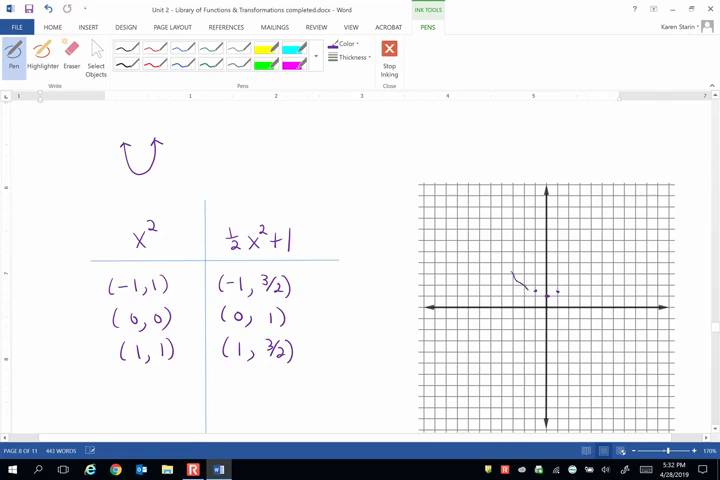